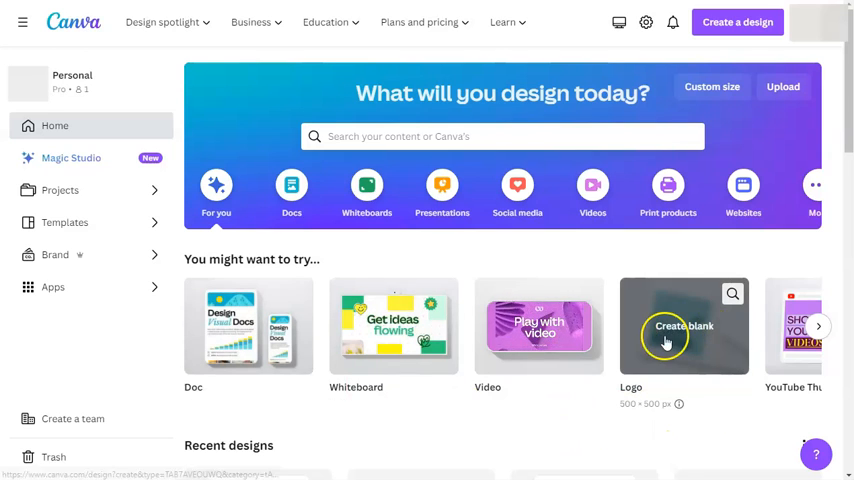
pyautogui.moveTo(630, 422)
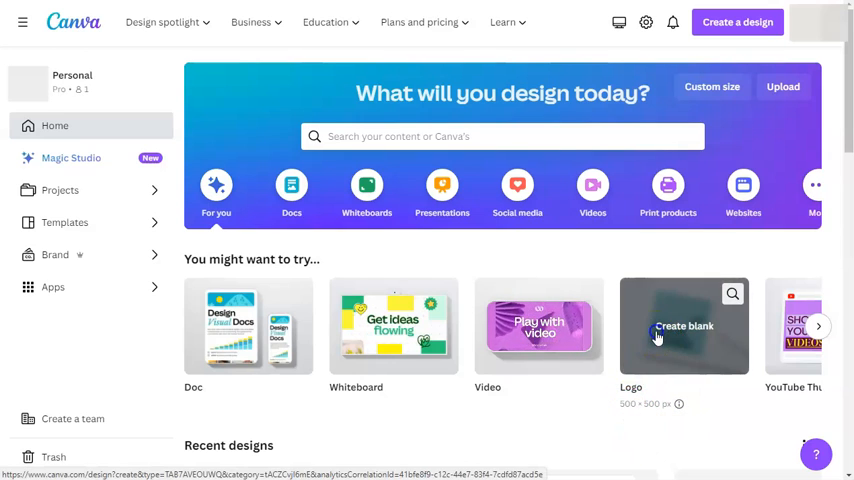
# - Create a blank 500 × 500 px logo design from the Logo card
pyautogui.click(684, 325)
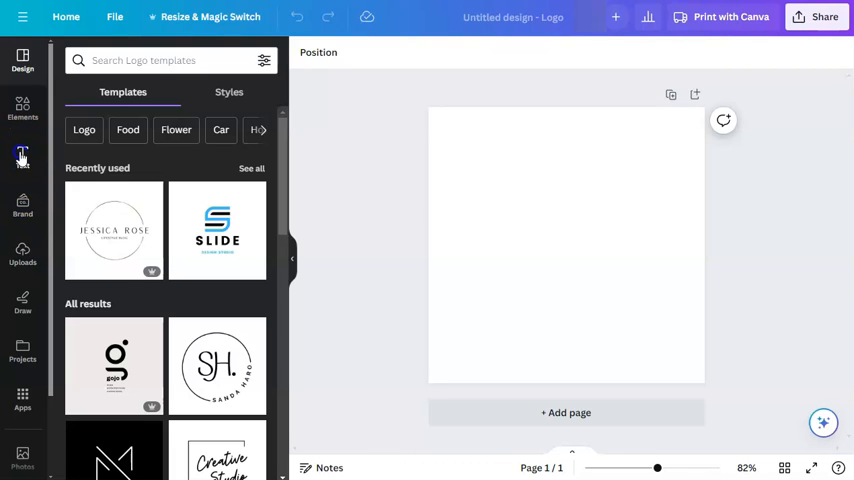
# - Add a text box and replace its placeholder text with 'Google Sheets'
pyautogui.click(22, 155)
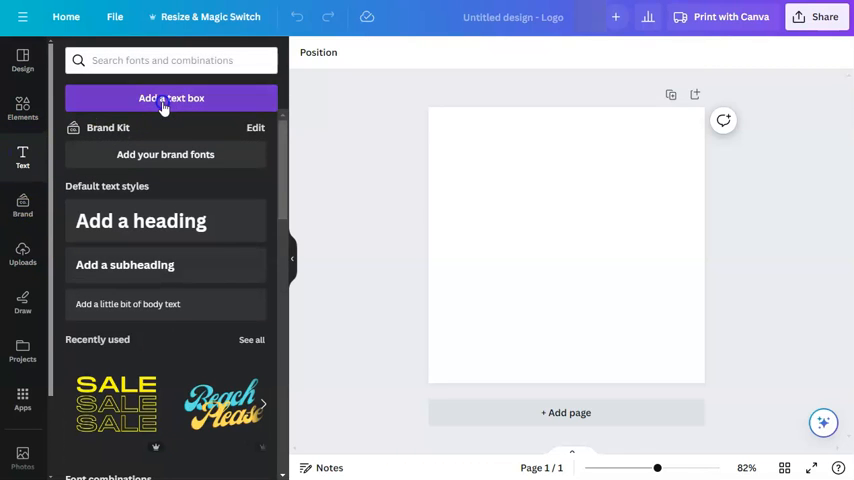
pyautogui.click(170, 98)
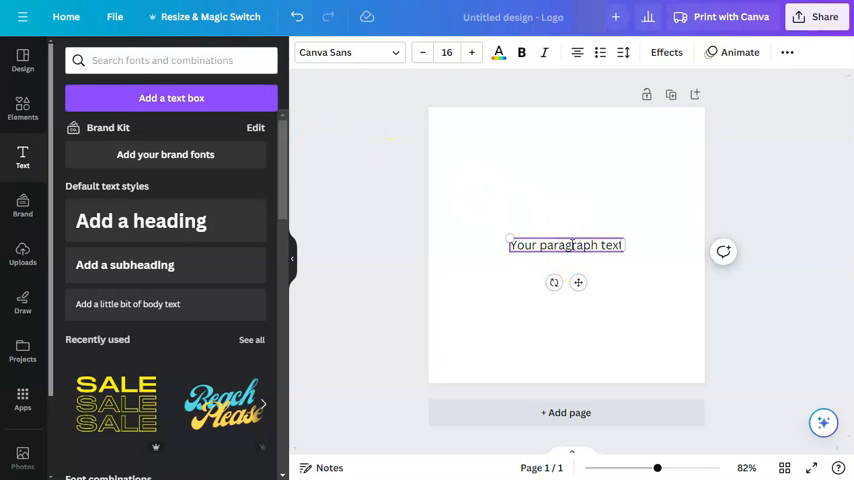
pyautogui.tripleClick(566, 245)
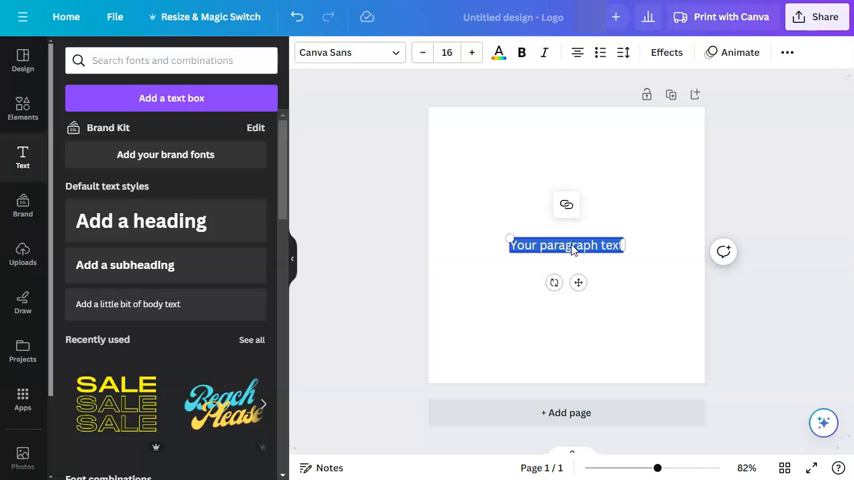
pyautogui.write('Google Sheets')
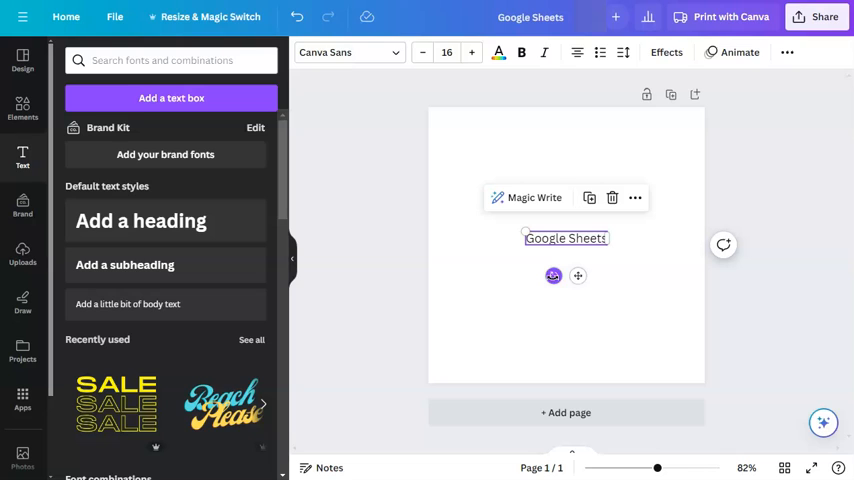
# - Tilt the text about 13 degrees, enlarge it across the page, and set it in Anton
pyautogui.moveTo(578, 276); pyautogui.dragTo(590, 283)
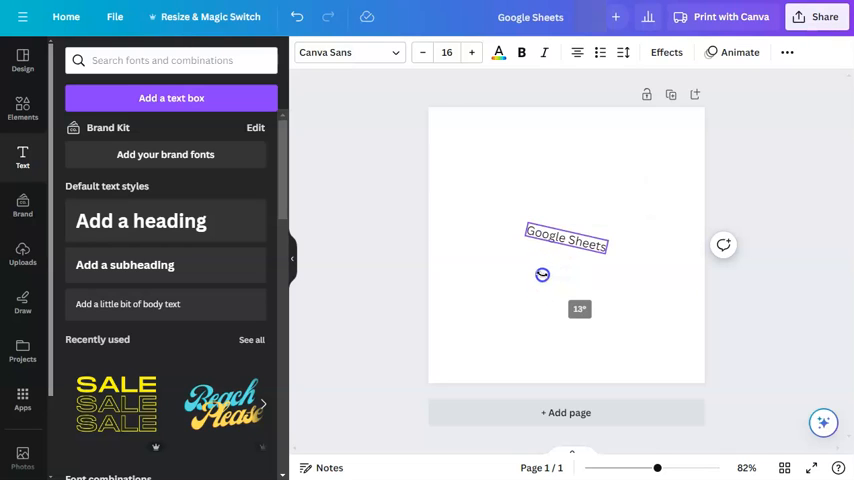
pyautogui.moveTo(542, 275); pyautogui.dragTo(579, 277)
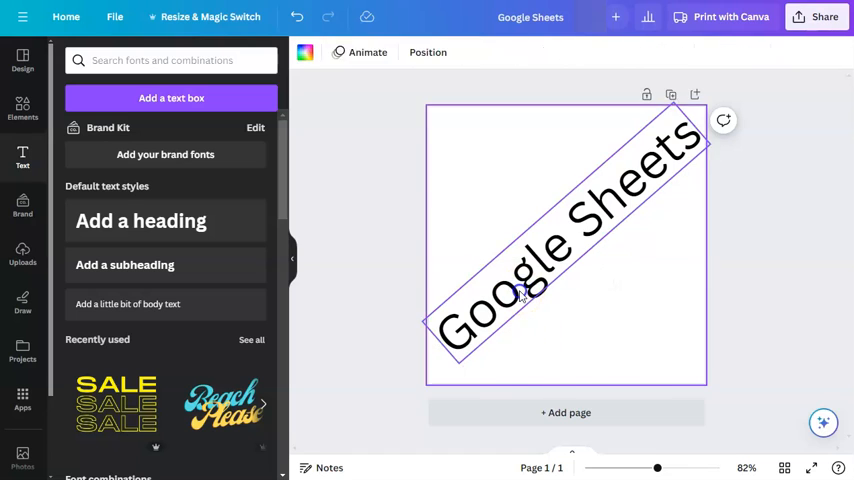
pyautogui.click(520, 290)
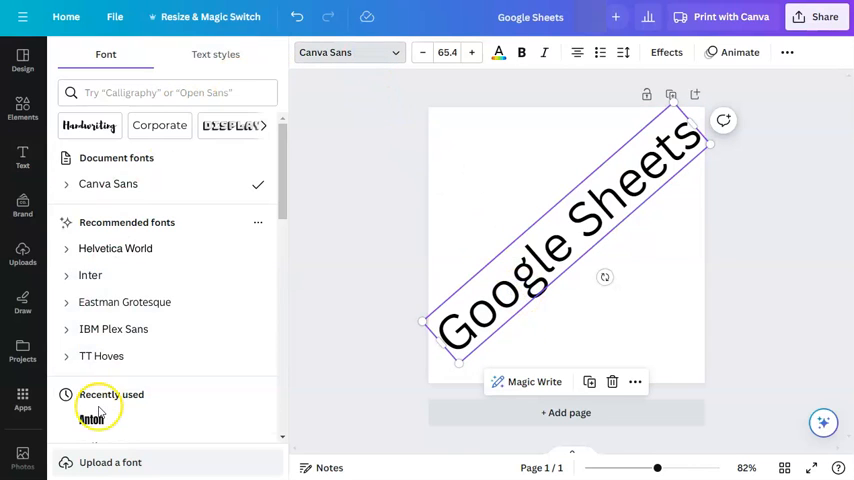
pyautogui.click(91, 418)
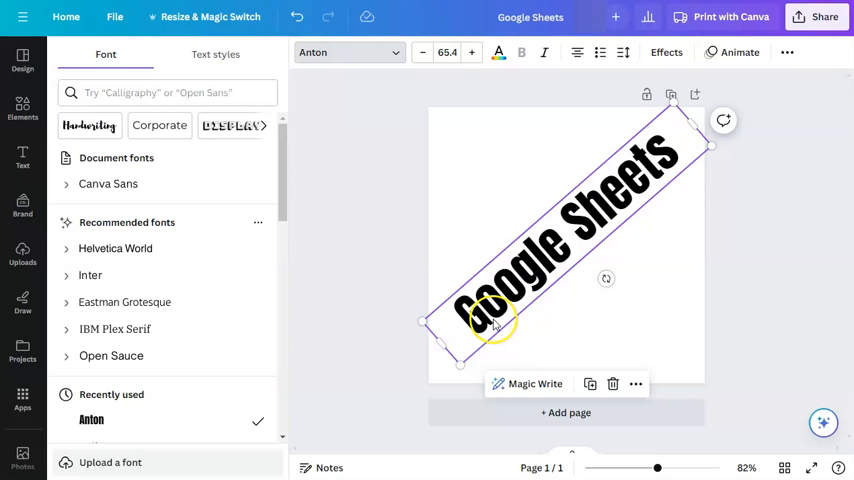
pyautogui.moveTo(710, 147); pyautogui.dragTo(718, 165)
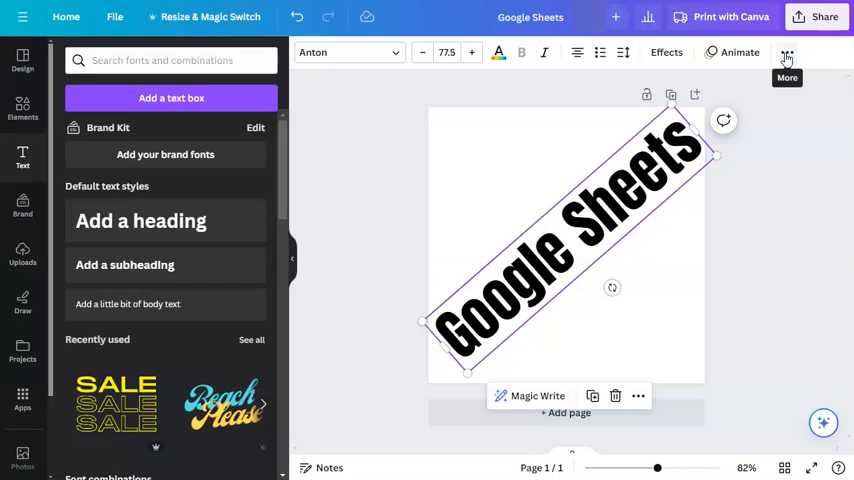
# - Lower the text's transparency to about 15 so it appears faint grey
pyautogui.click(787, 52)
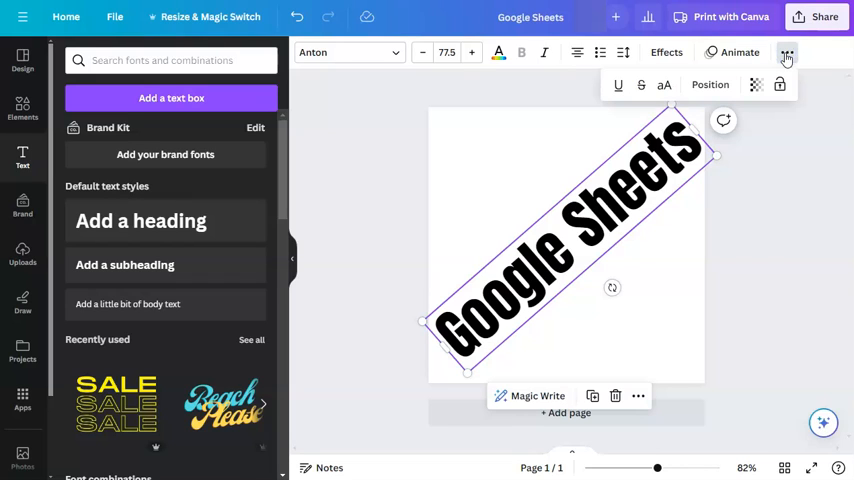
pyautogui.moveTo(756, 84)
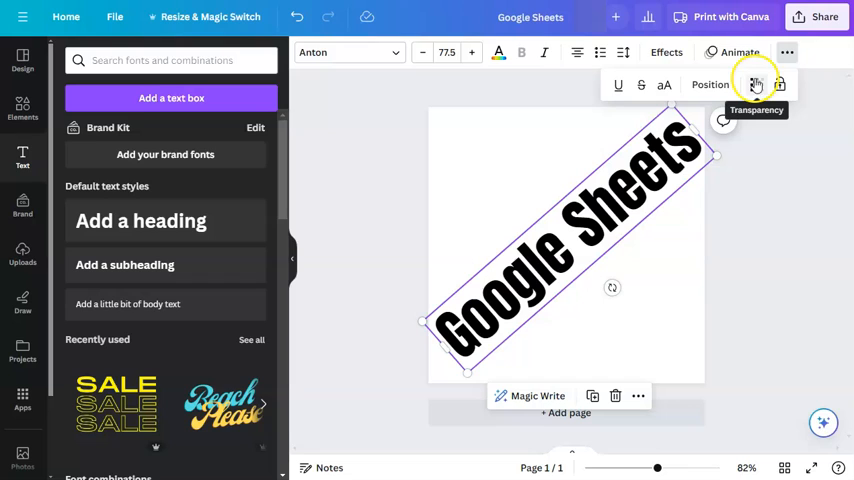
pyautogui.click(756, 84)
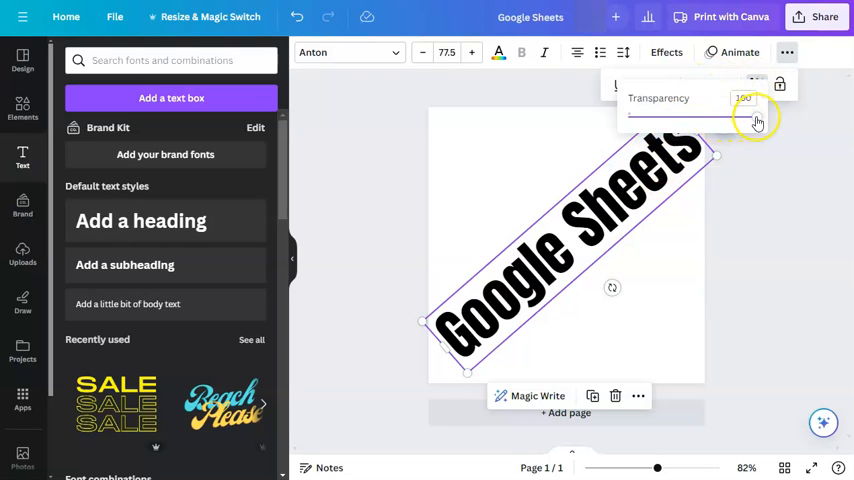
pyautogui.moveTo(760, 118); pyautogui.dragTo(715, 118)
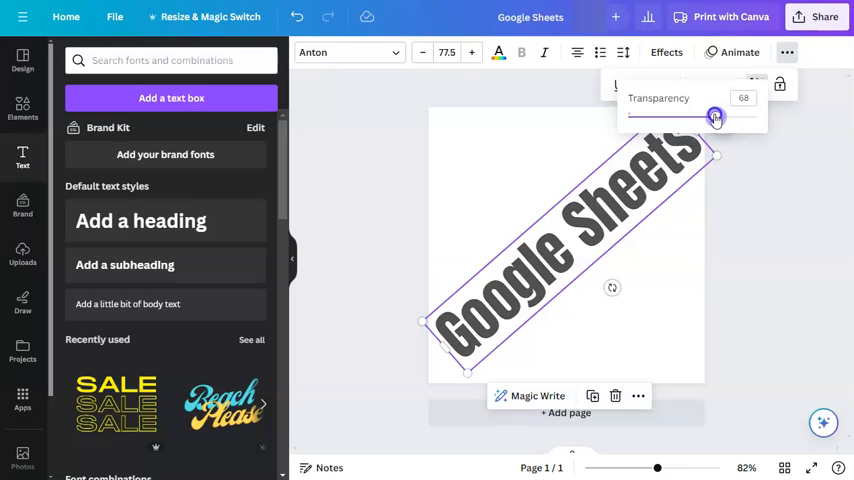
pyautogui.moveTo(714, 117); pyautogui.dragTo(667, 117)
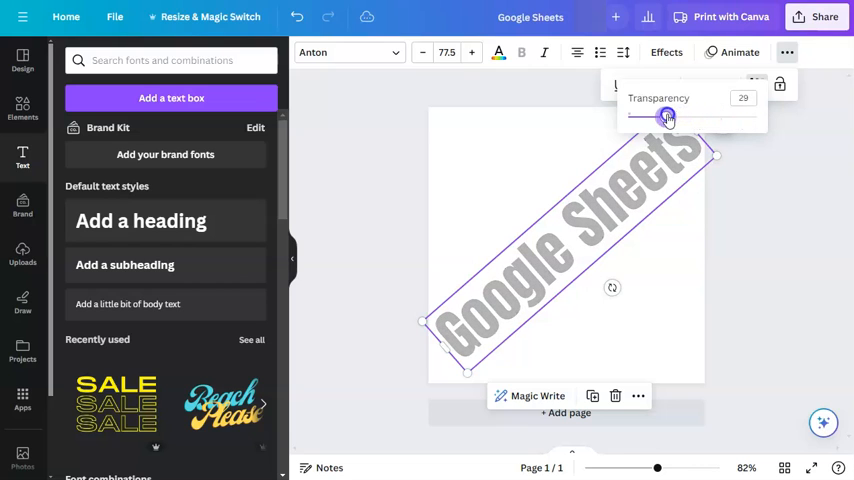
pyautogui.moveTo(666, 117); pyautogui.dragTo(648, 117)
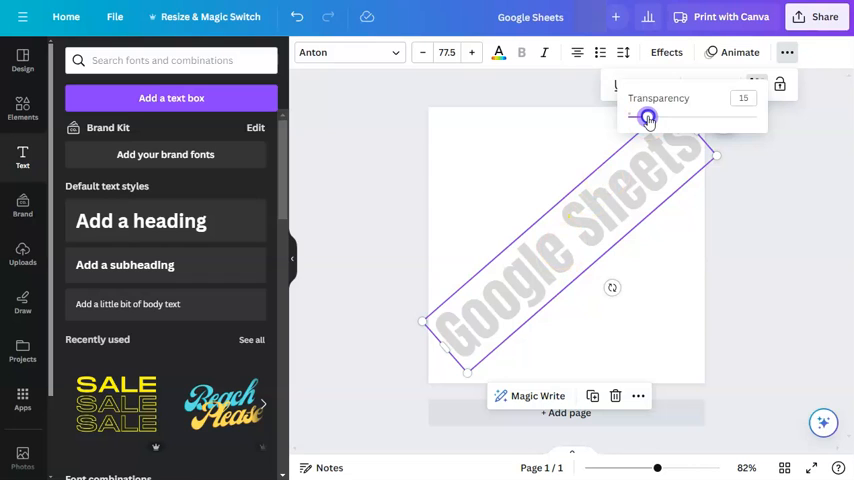
pyautogui.moveTo(648, 117); pyautogui.dragTo(640, 117)
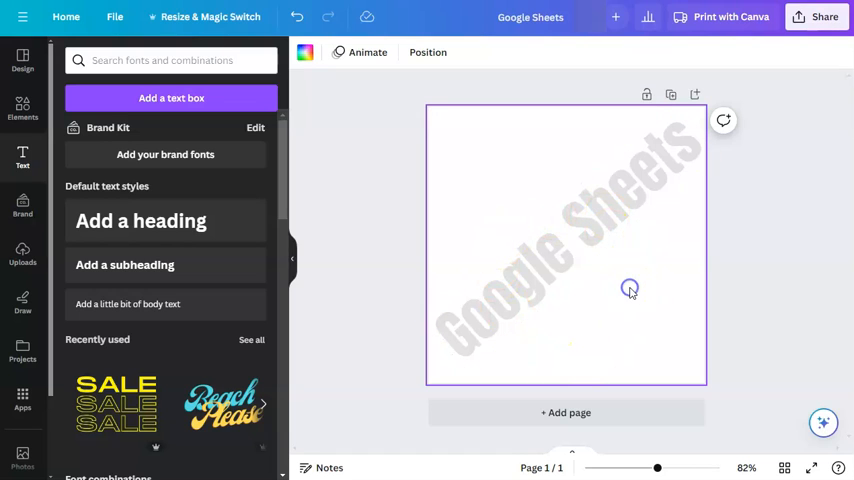
pyautogui.moveTo(770, 50)
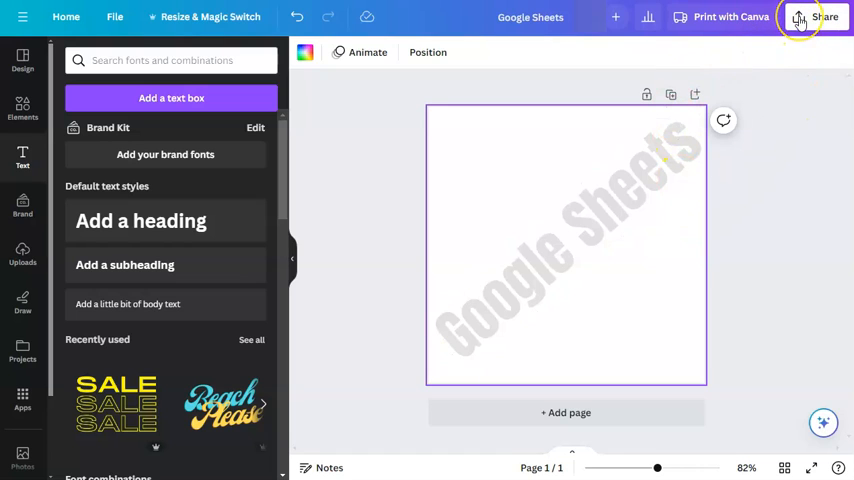
# - Download the design as a PNG with a transparent background
pyautogui.click(823, 17)
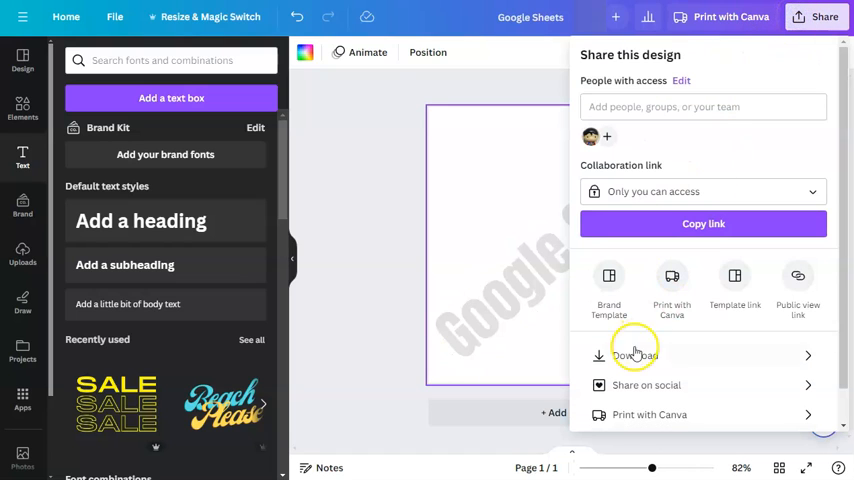
pyautogui.click(633, 355)
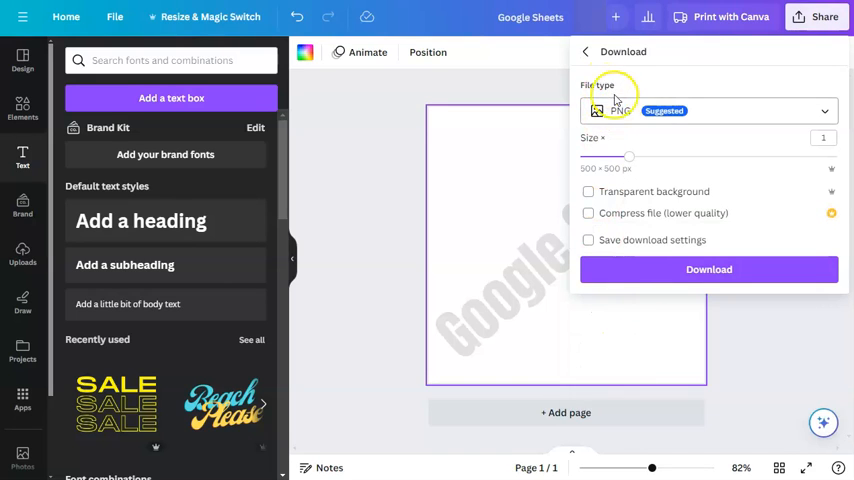
pyautogui.click(708, 111)
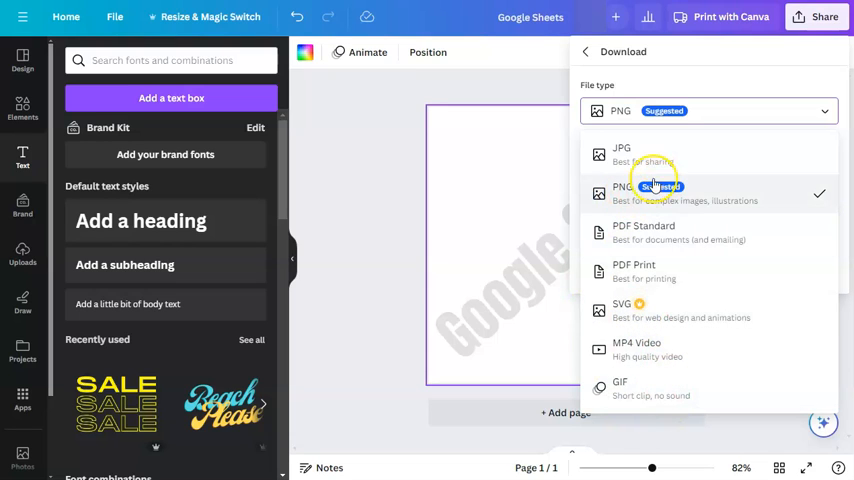
pyautogui.click(655, 192)
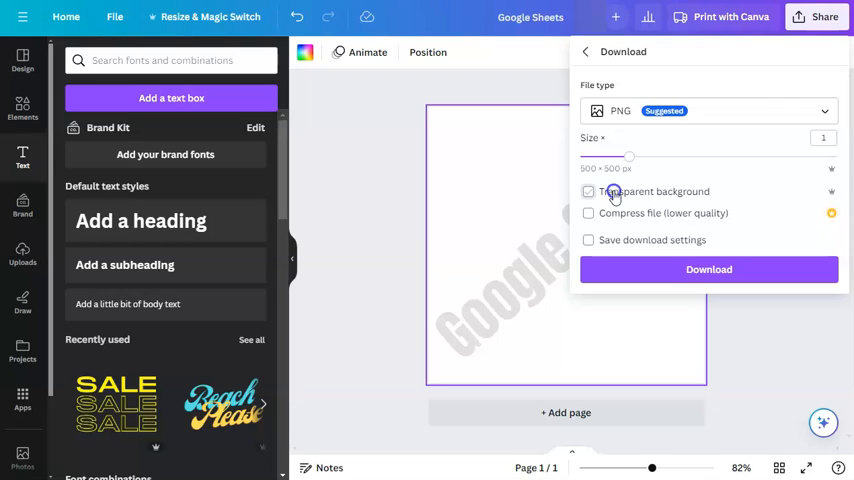
pyautogui.click(588, 191)
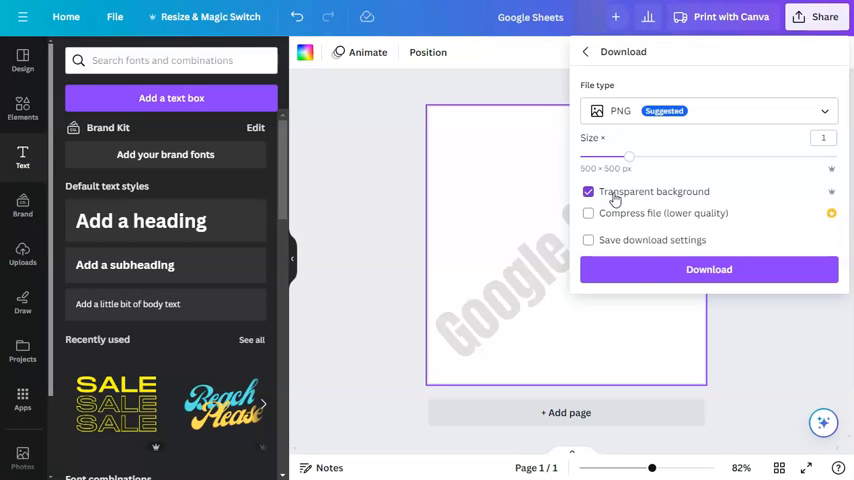
pyautogui.click(708, 269)
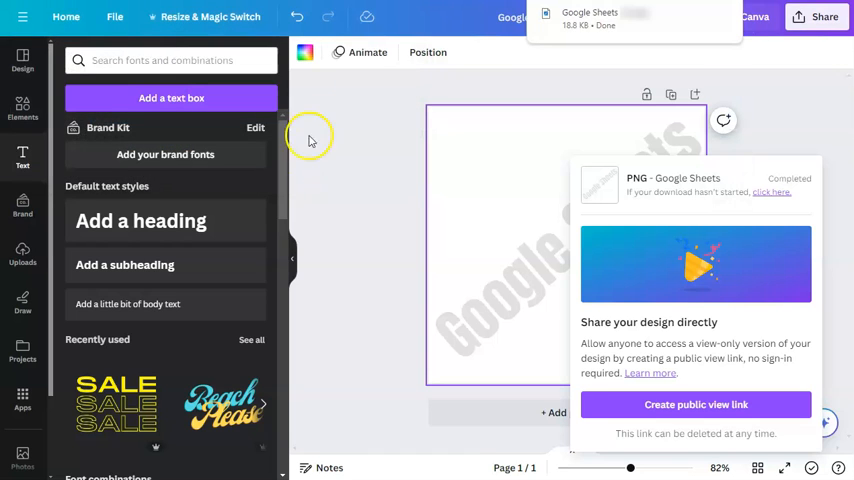
pyautogui.moveTo(388, 213)
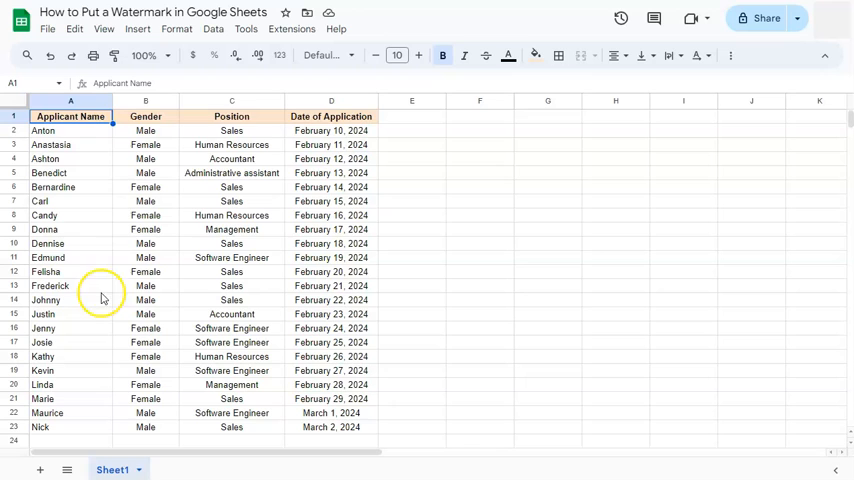
# - Insert the downloaded 'Google Sheets (1)' PNG as an image over the table cells
pyautogui.click(137, 28)
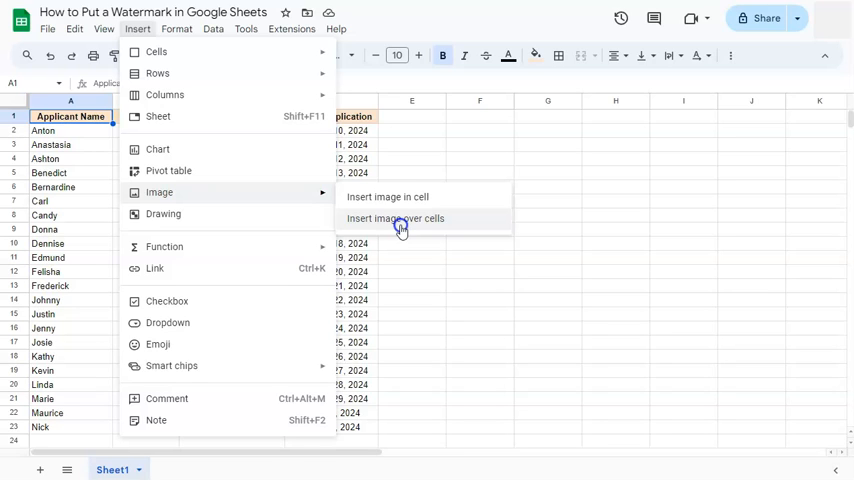
pyautogui.click(394, 218)
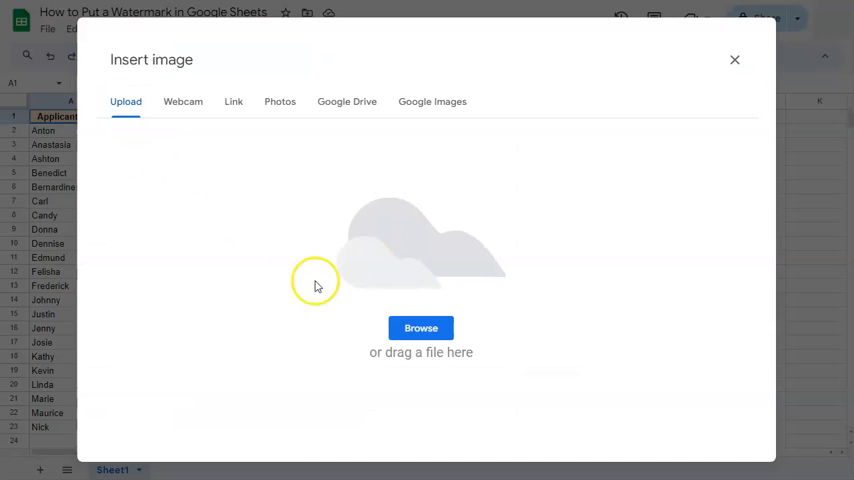
pyautogui.click(420, 328)
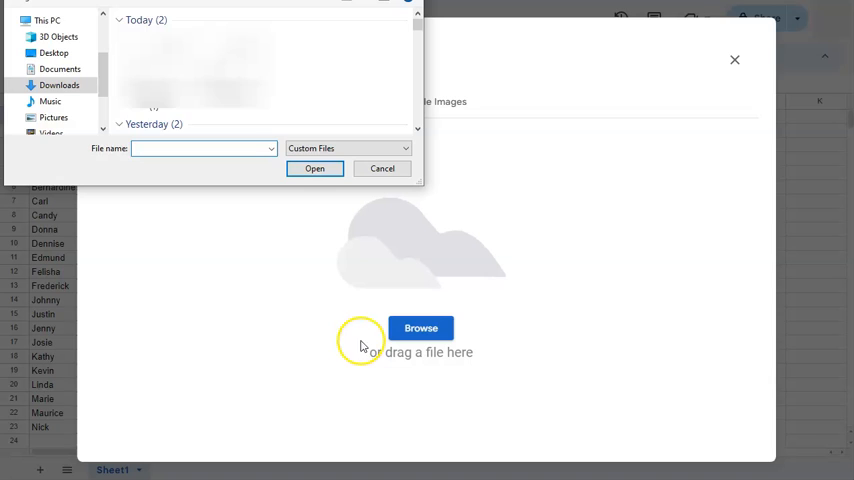
pyautogui.click(155, 70)
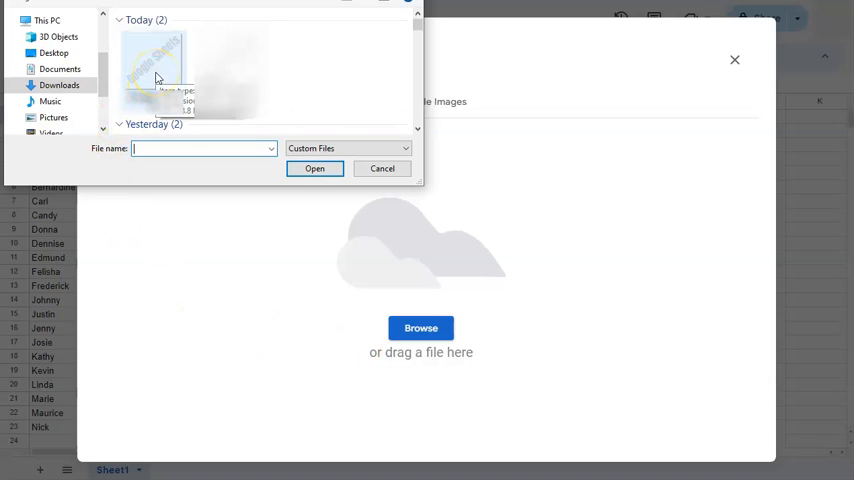
pyautogui.click(153, 70)
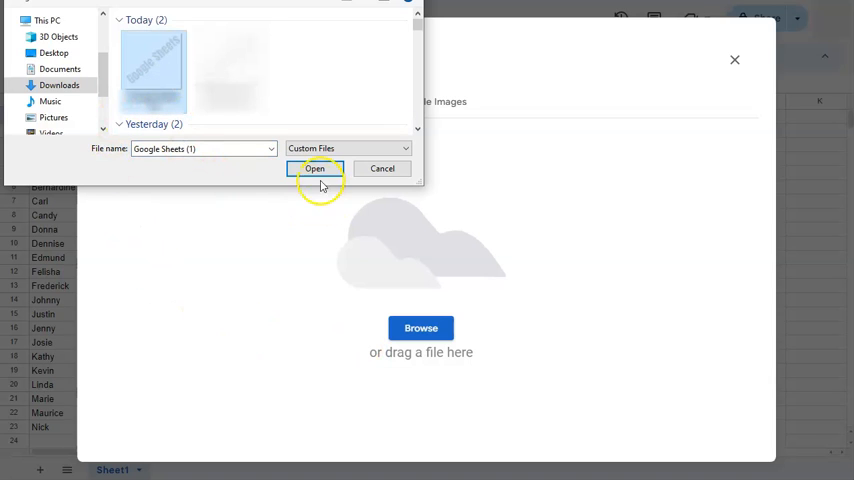
pyautogui.click(315, 168)
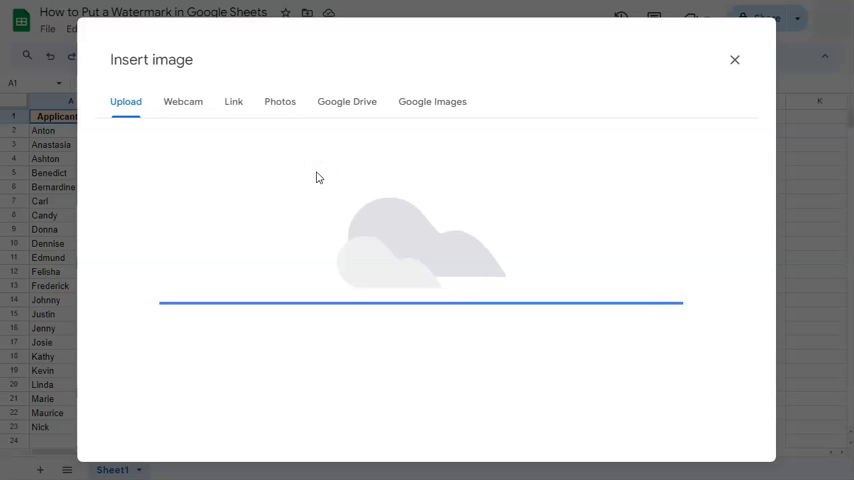
pyautogui.click(735, 59)
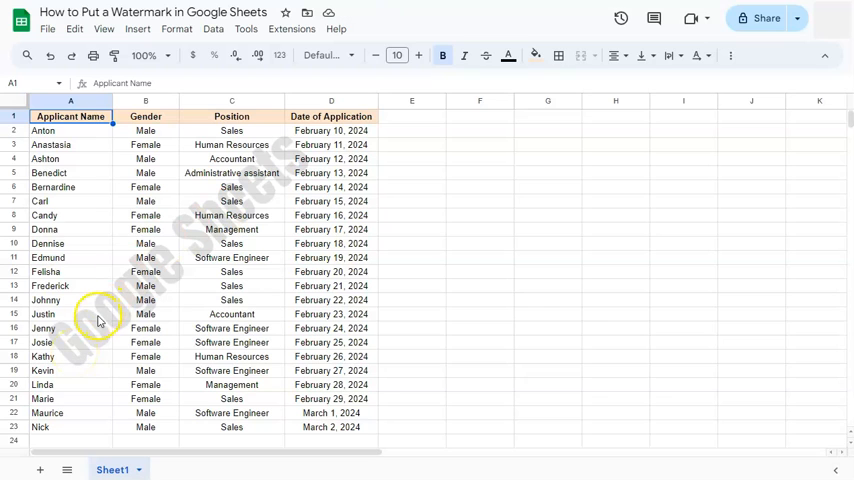
pyautogui.moveTo(193, 238)
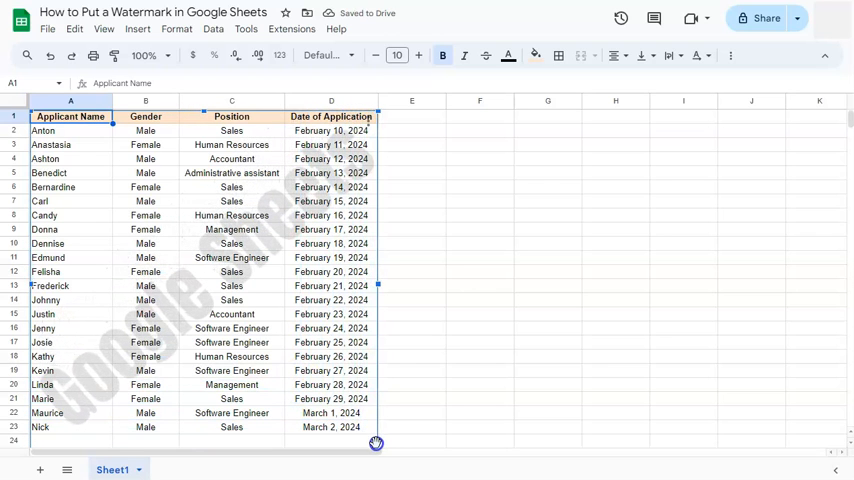
# - Stretch the watermark image over columns A–D down to the last row, then deselect it
pyautogui.scroll(-3)
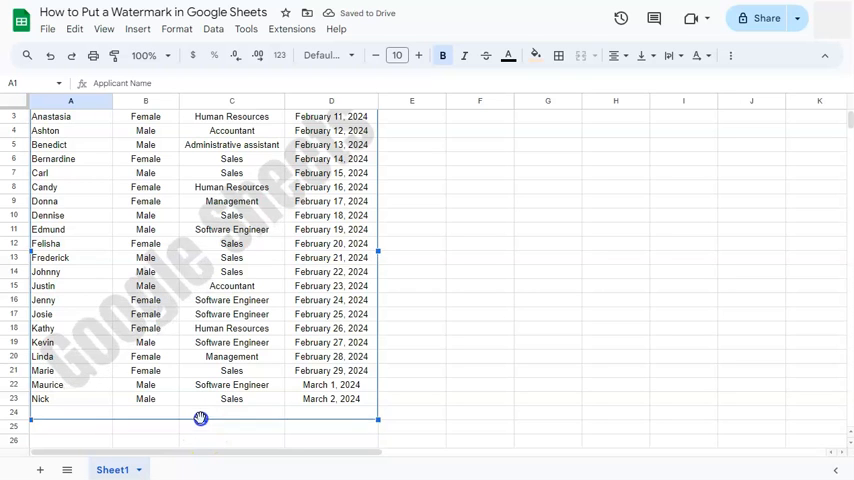
pyautogui.scroll(3)
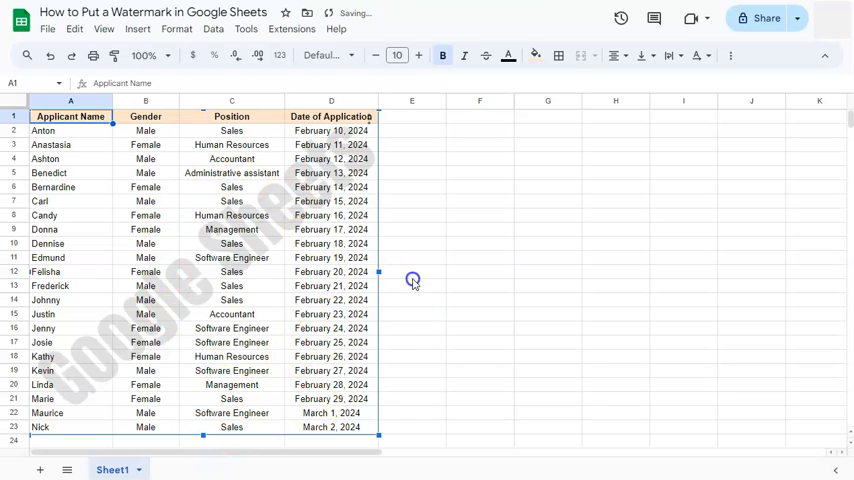
pyautogui.click(411, 271)
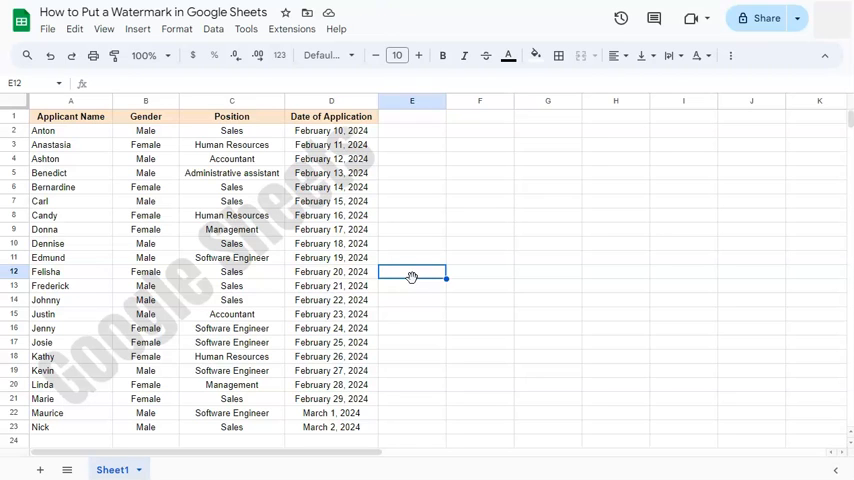
pyautogui.moveTo(215, 240)
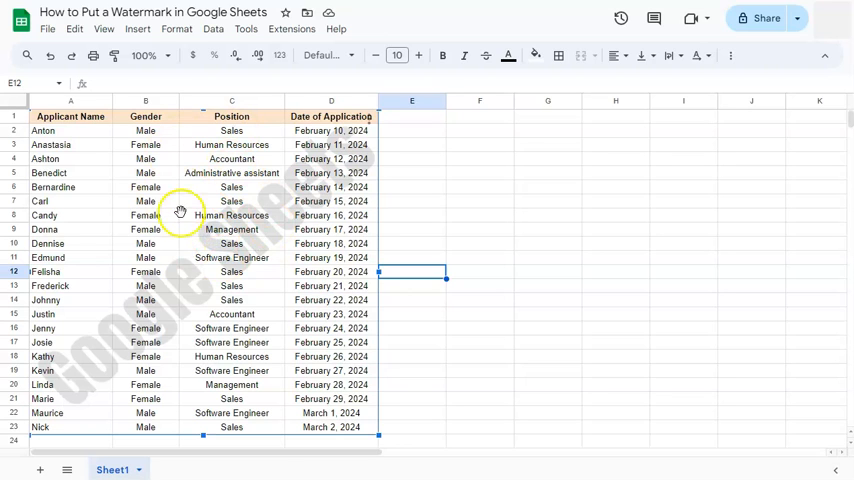
pyautogui.moveTo(190, 257)
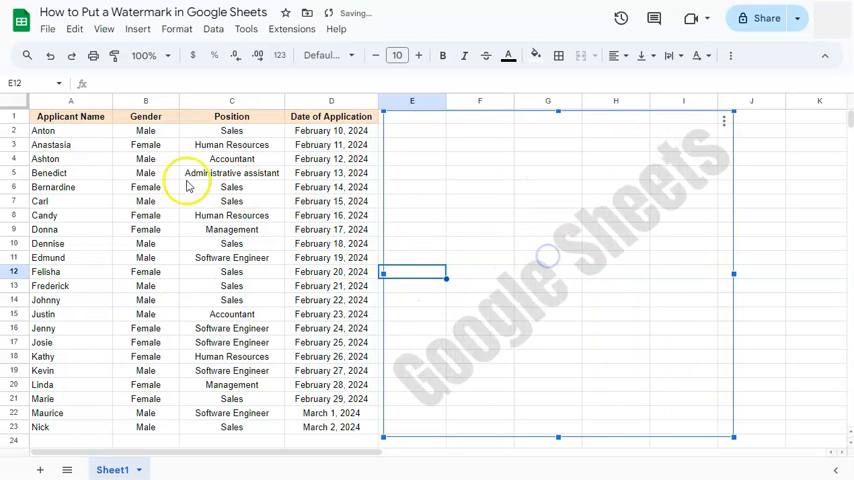
pyautogui.click(145, 144)
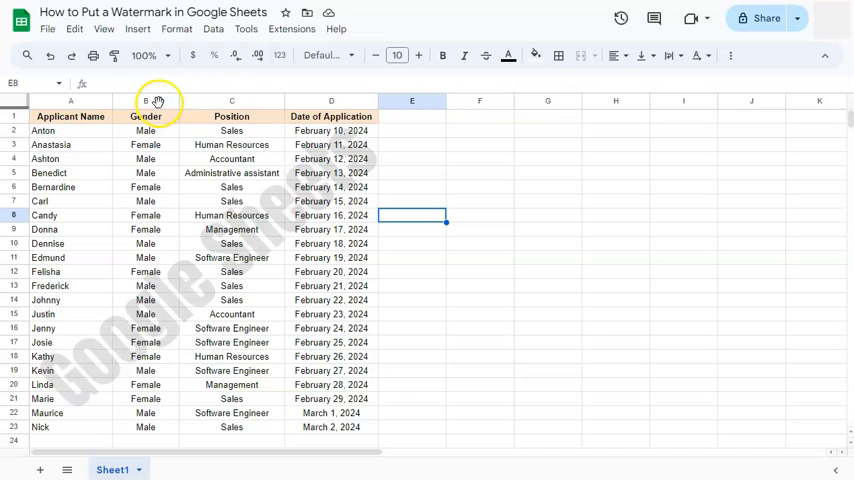
# - Publish the entire document to the web, confirm, and open the published link
pyautogui.click(47, 28)
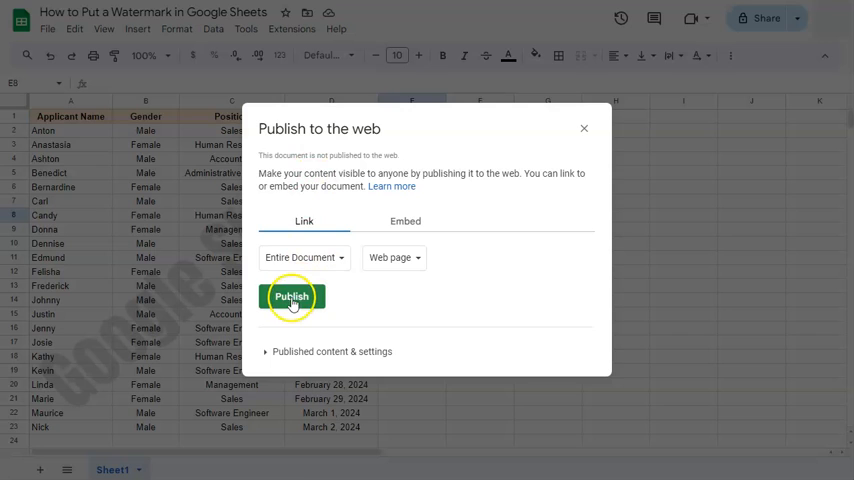
pyautogui.click(291, 296)
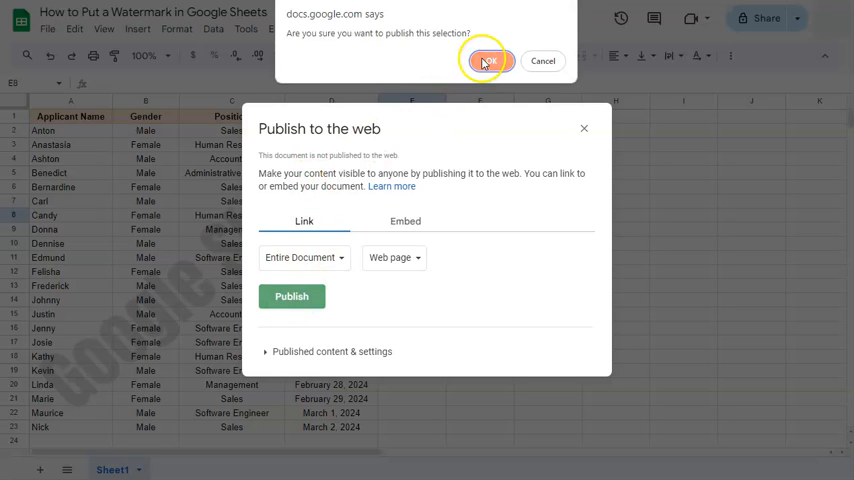
pyautogui.click(489, 60)
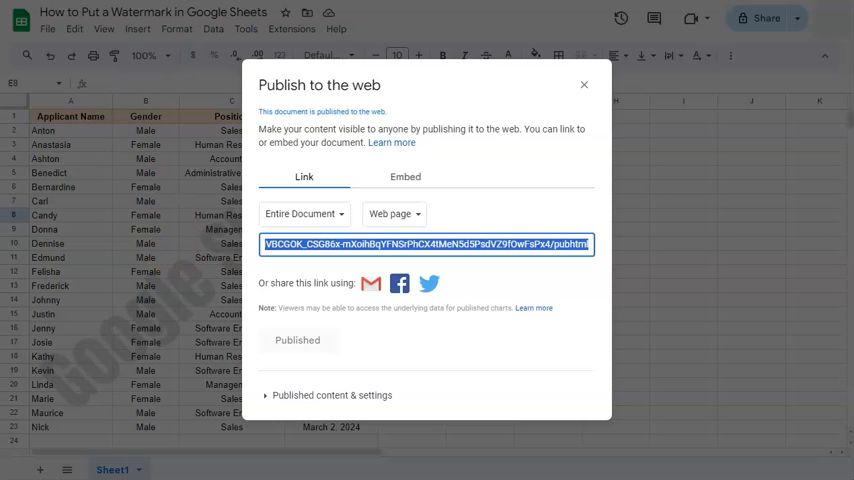
pyautogui.click(584, 84)
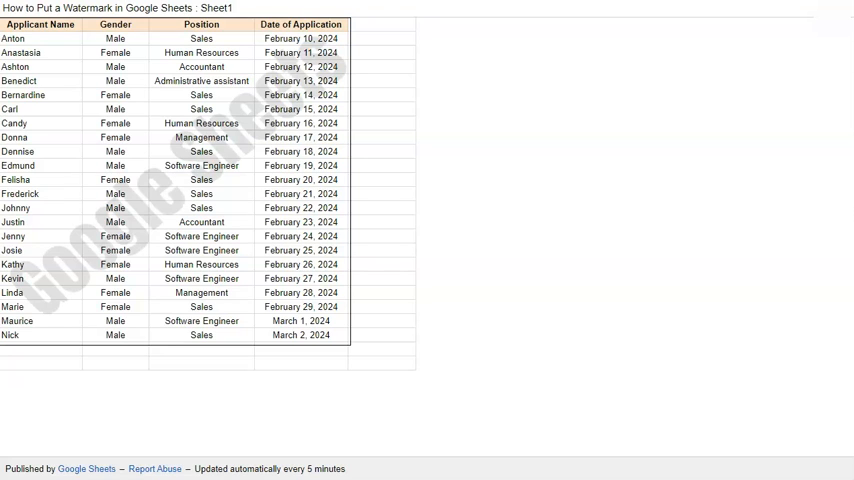